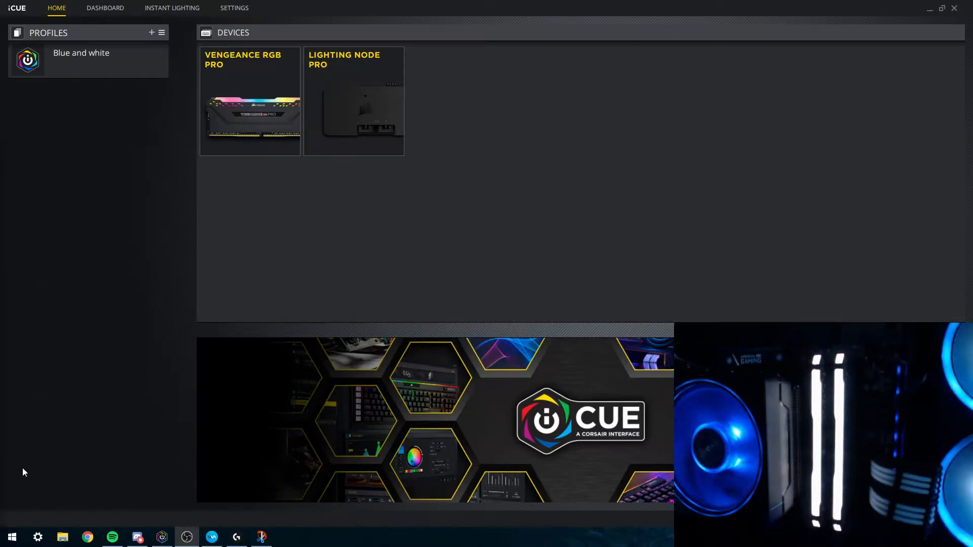
pyautogui.moveTo(236, 183)
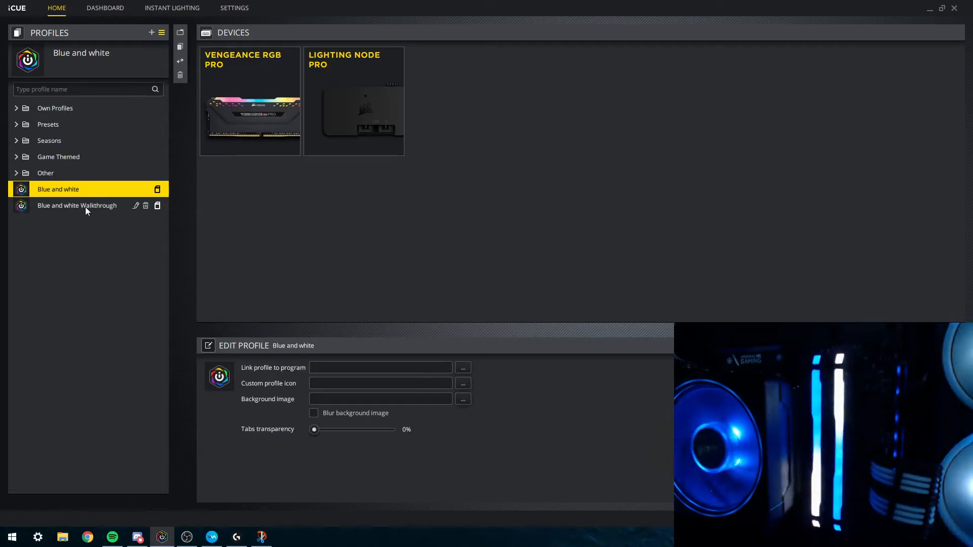
# - Activate the 'Blue and white Walkthrough' profile from the profiles list
pyautogui.click(77, 205)
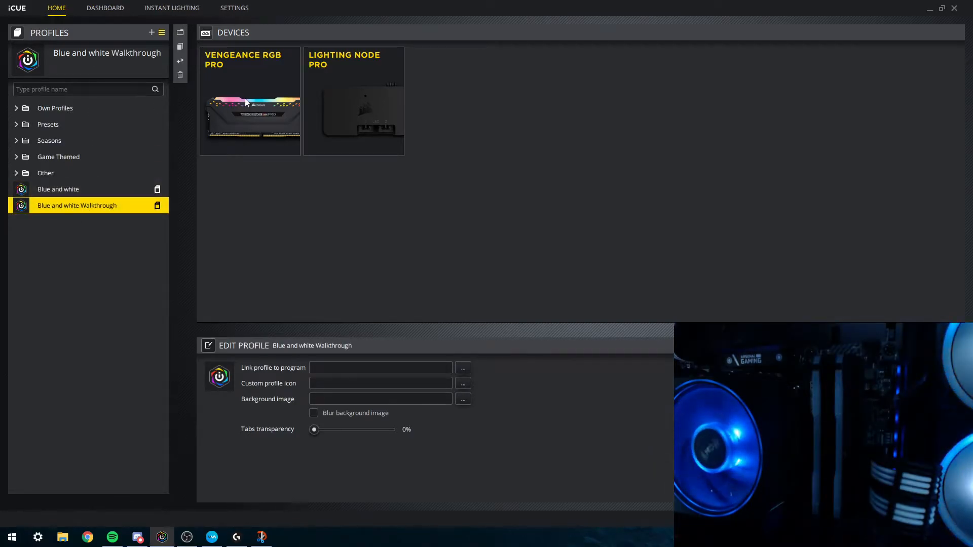
# - Add a new lighting effect to the Vengeance RGB PRO memory and make it a Solid type
pyautogui.click(250, 101)
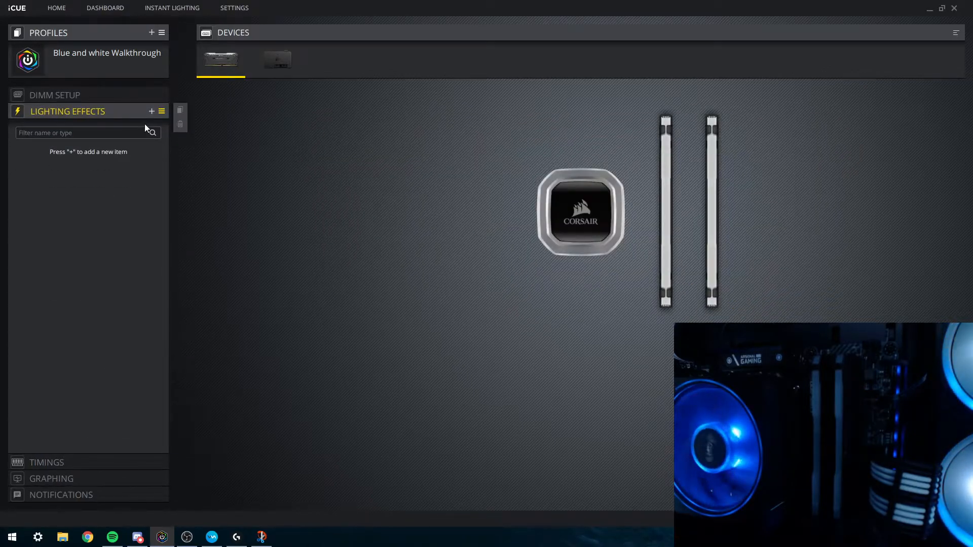
pyautogui.click(151, 111)
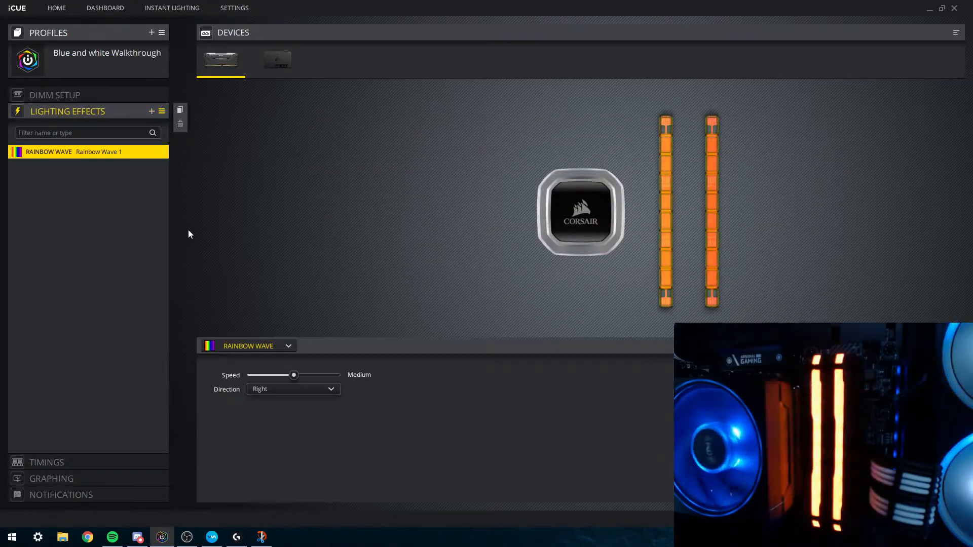
pyautogui.click(287, 346)
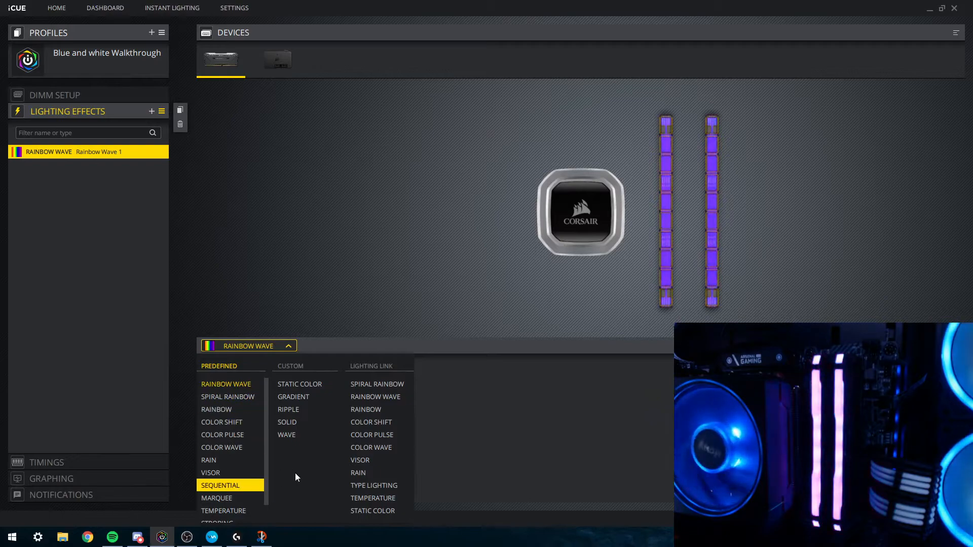
pyautogui.click(287, 423)
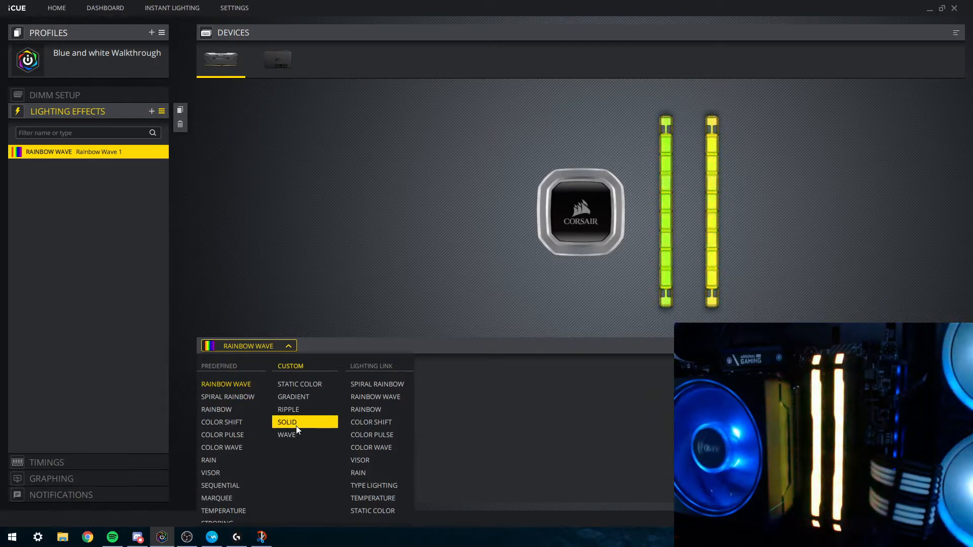
pyautogui.click(287, 423)
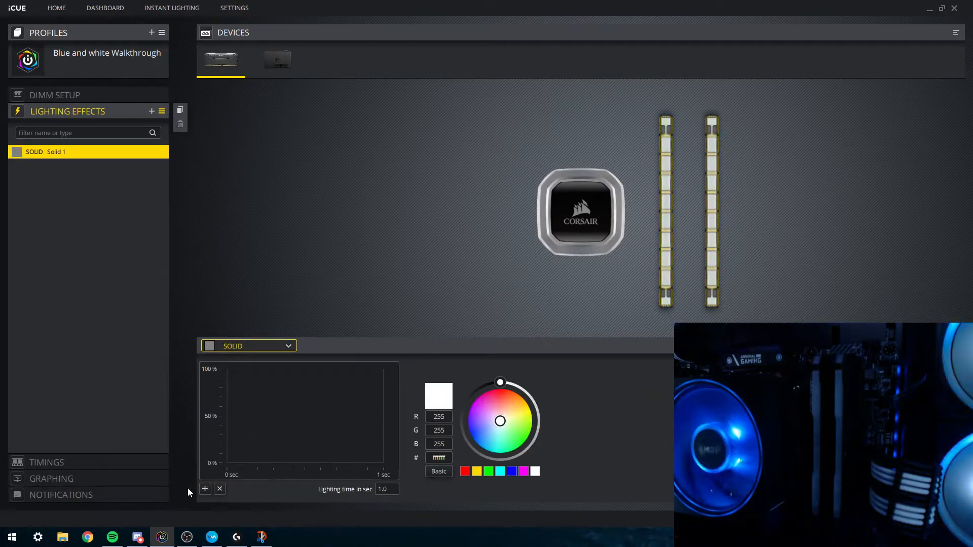
# - Try blue-purple, orange and purple swatches, then settle on pure white for the solid effect
pyautogui.click(476, 428)
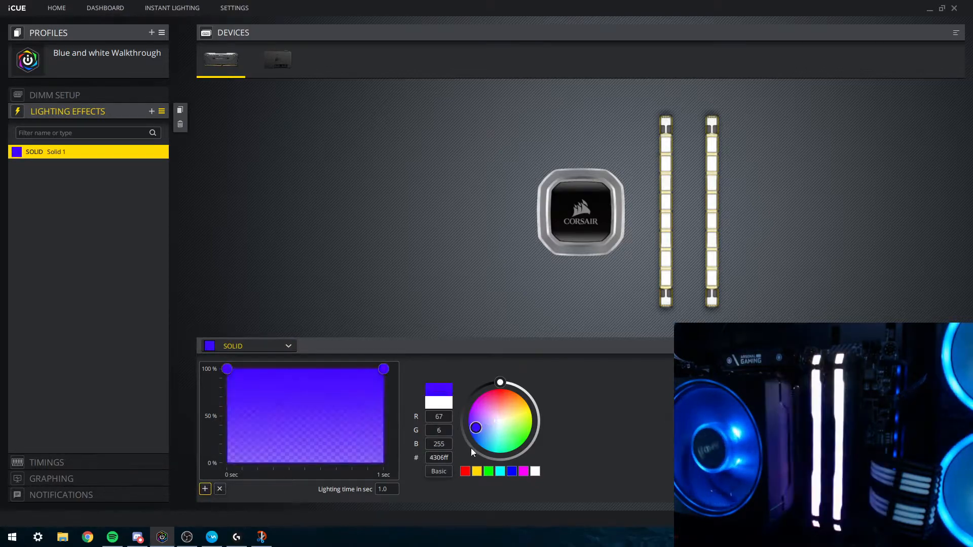
pyautogui.click(507, 409)
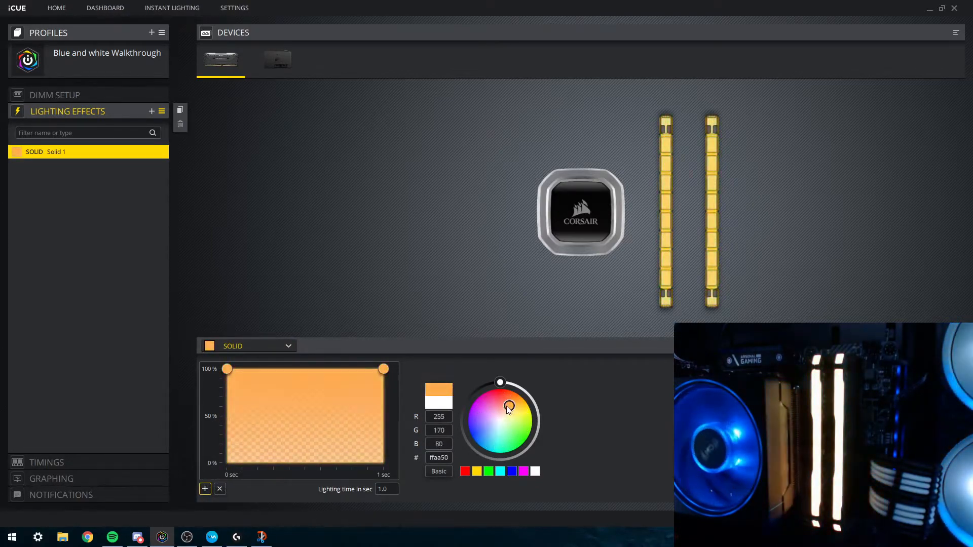
pyautogui.click(500, 422)
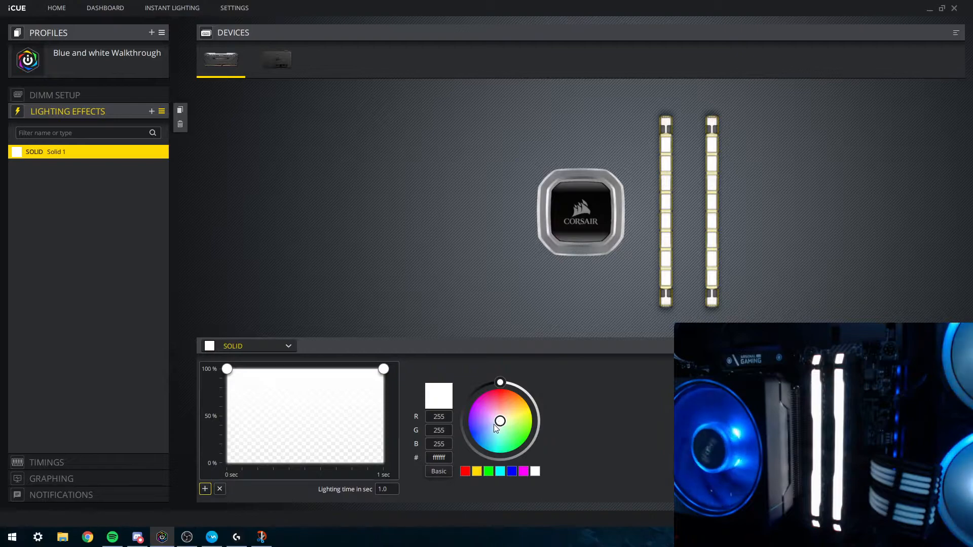
pyautogui.moveTo(496, 422)
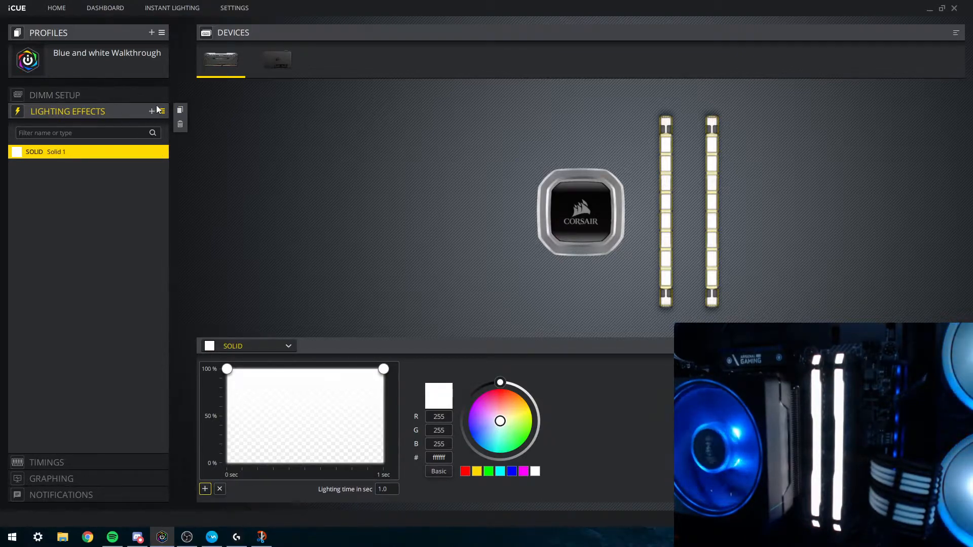
pyautogui.click(475, 413)
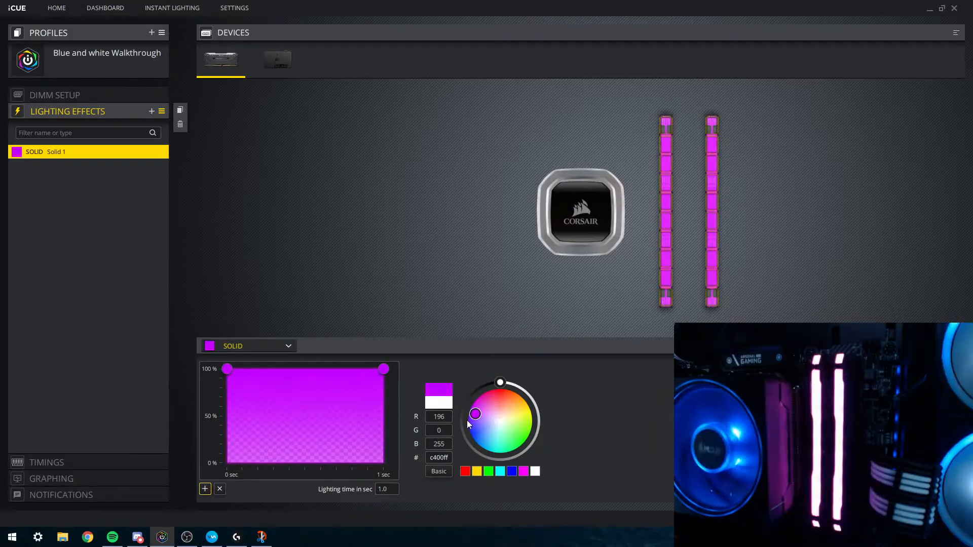
pyautogui.click(536, 472)
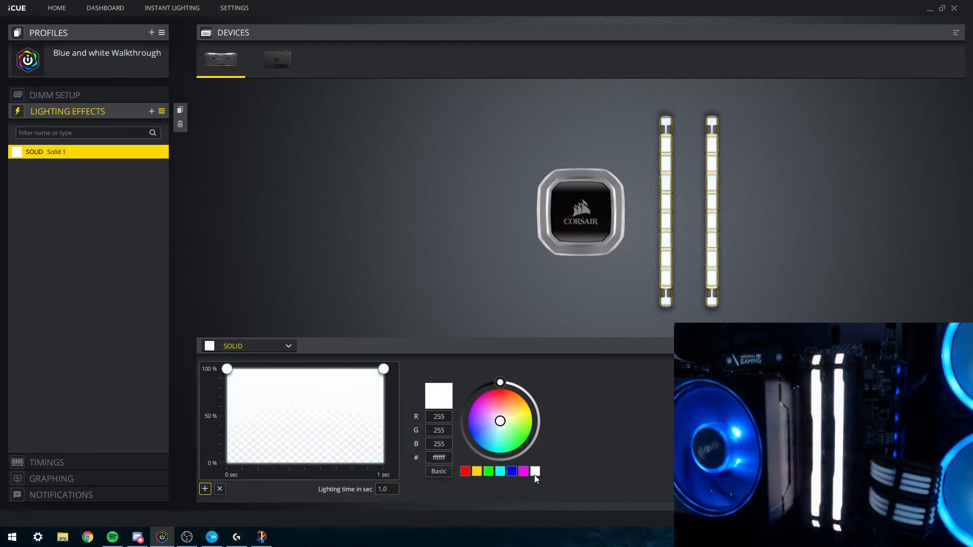
pyautogui.click(536, 471)
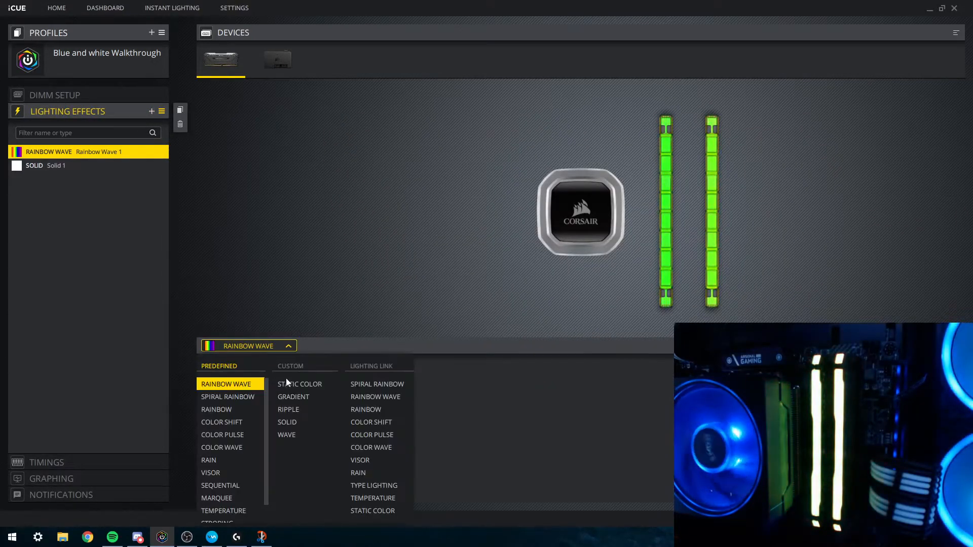
# - Change the new effect to a Wave and colour both its start and end stops blue
pyautogui.click(286, 435)
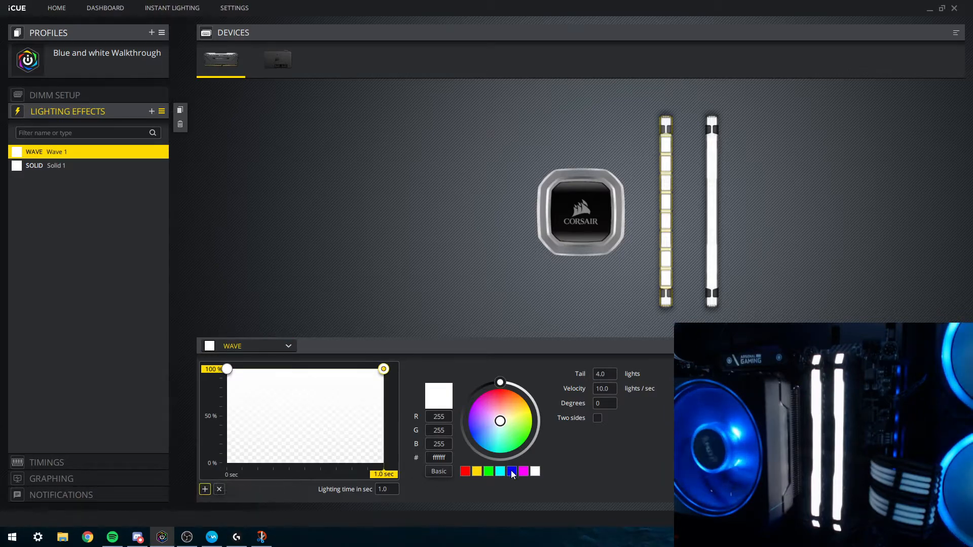
pyautogui.click(512, 471)
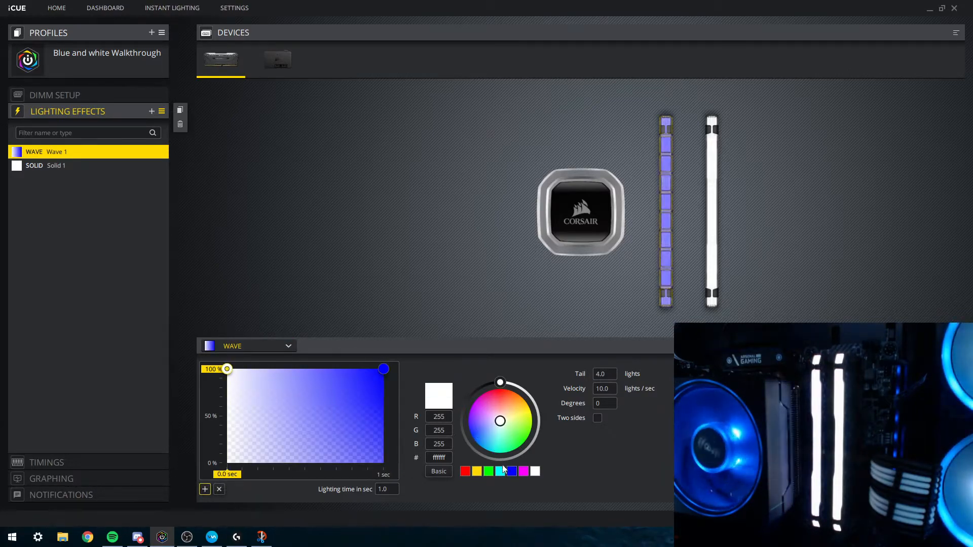
pyautogui.click(511, 472)
pyautogui.write('20')
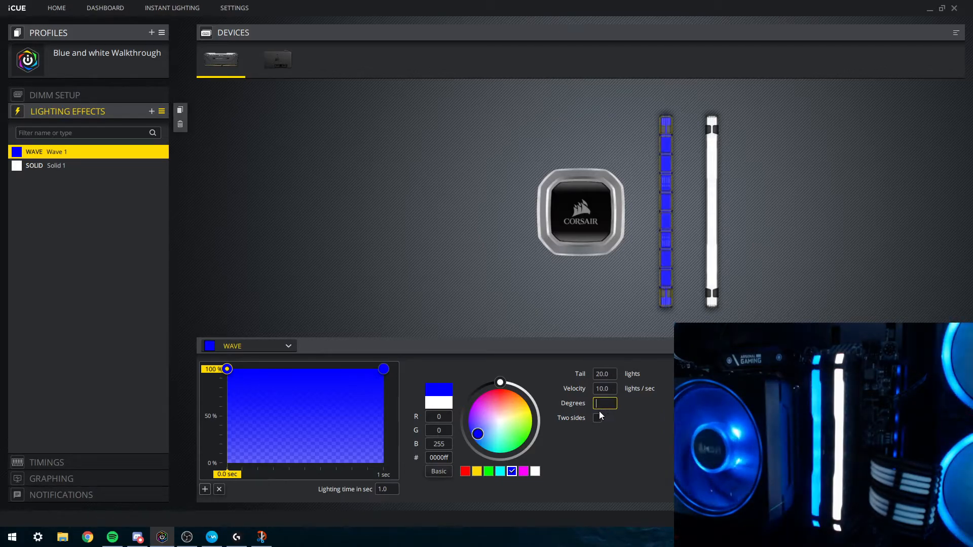
# - Set the blue wave to 90 degrees with a 4.5-second lighting time
pyautogui.write('90')
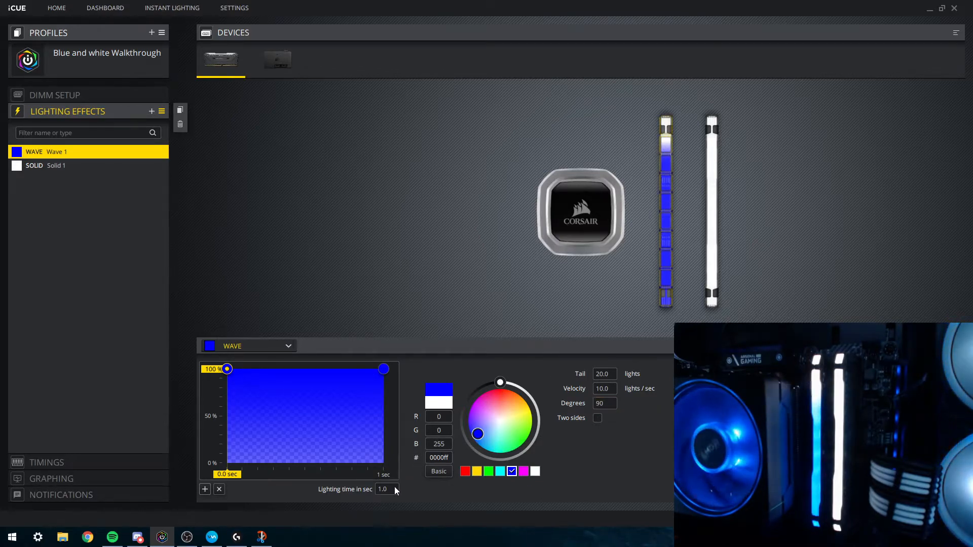
pyautogui.click(386, 489)
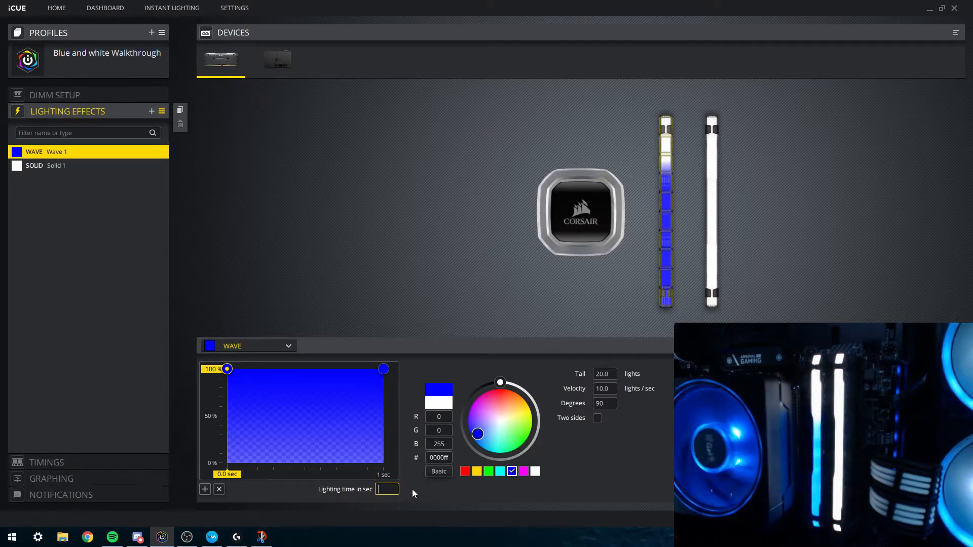
pyautogui.write('4.5')
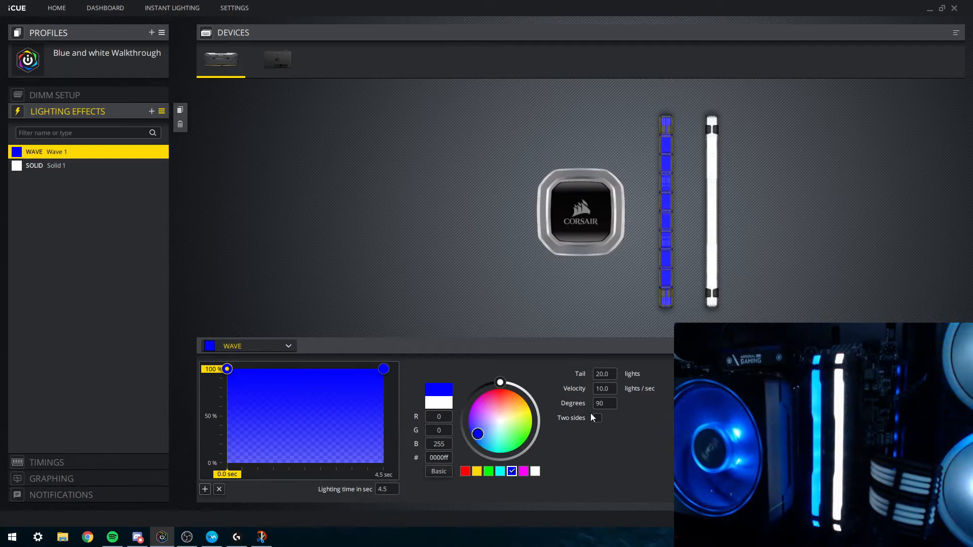
pyautogui.click(597, 418)
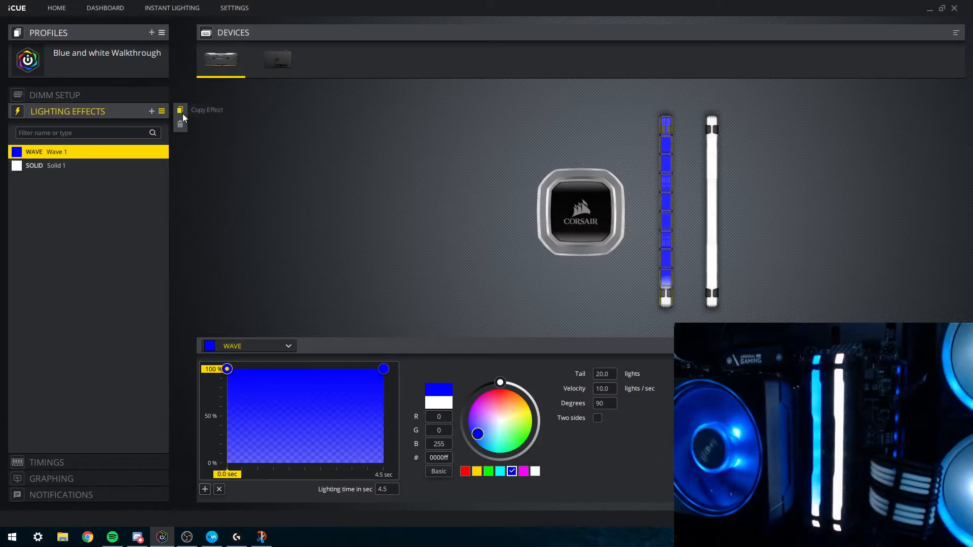
# - Copy the blue wave and set 'Copy of Wave 1' to travel at 270 degrees
pyautogui.click(181, 109)
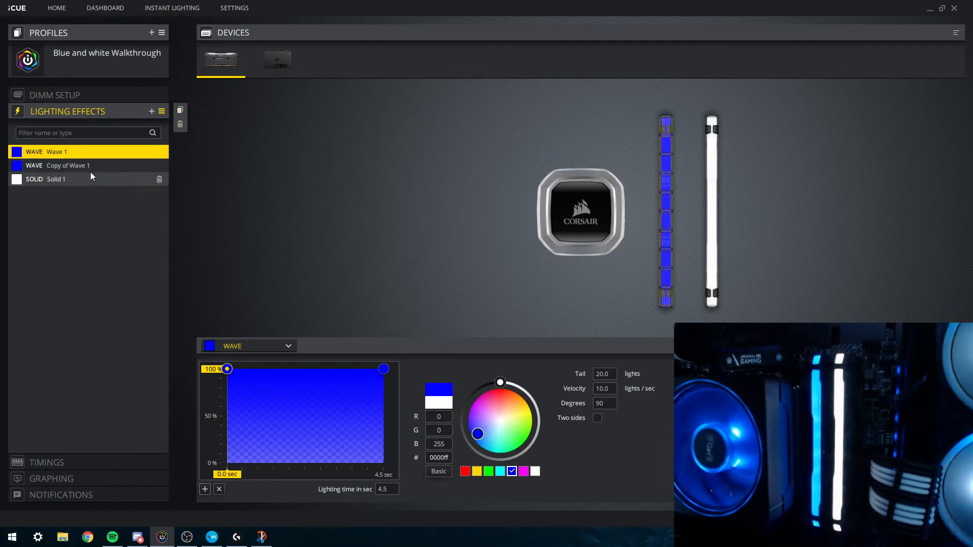
pyautogui.click(68, 166)
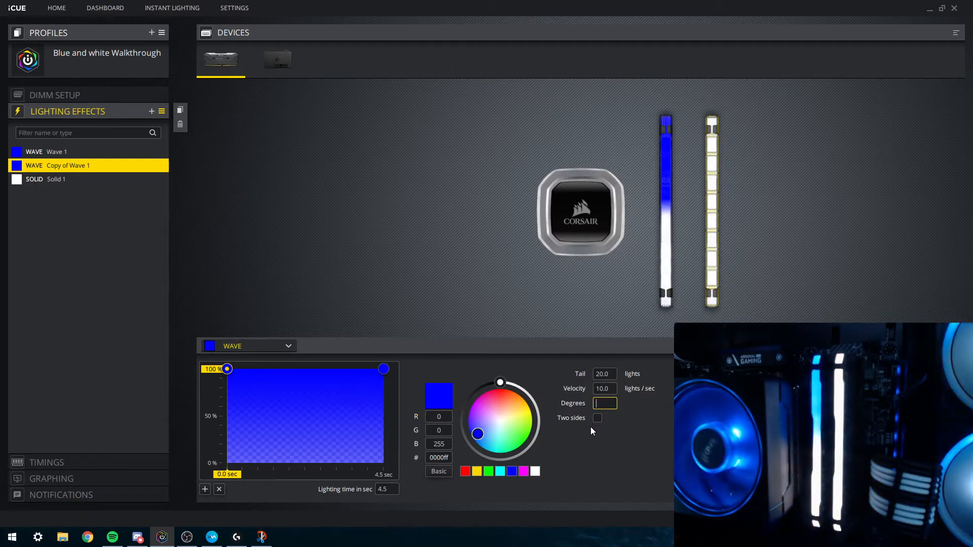
pyautogui.write('270')
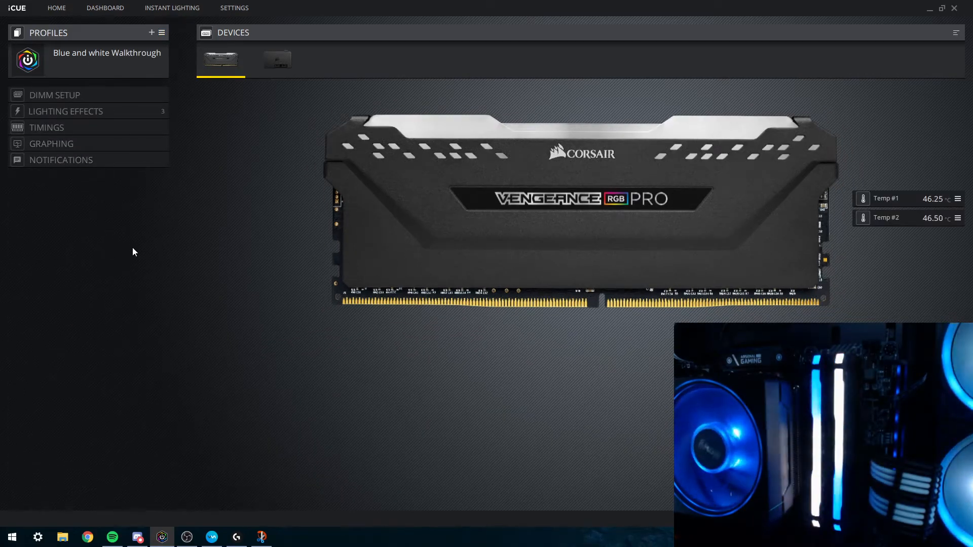
# - Expand Lighting Effects and select 'Copy of Wave 1' to show the three layered effects on the device preview
pyautogui.click(65, 111)
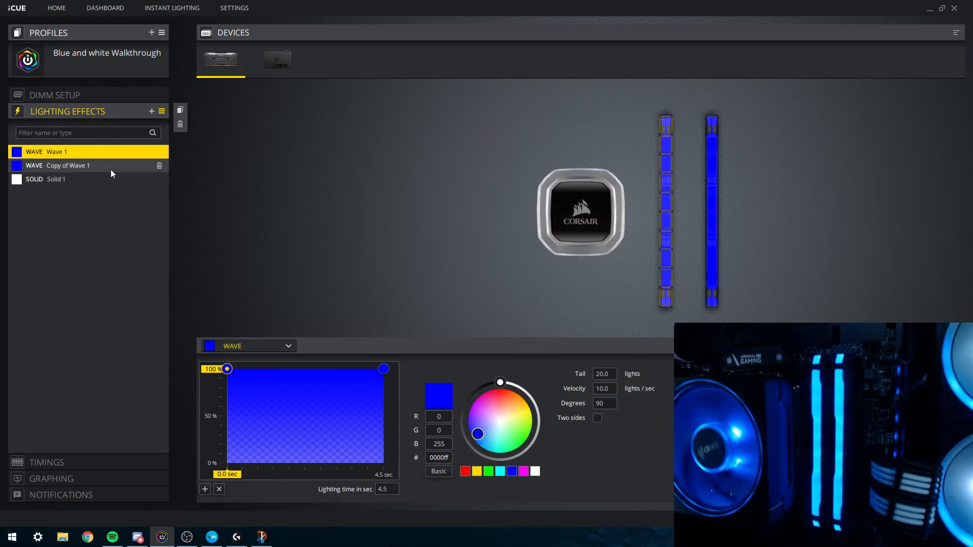
pyautogui.click(68, 165)
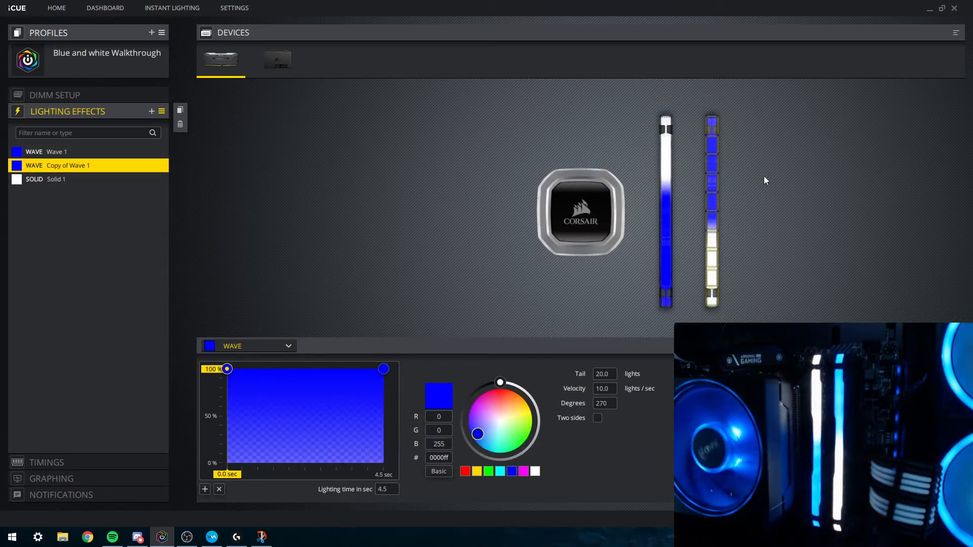
pyautogui.click(56, 151)
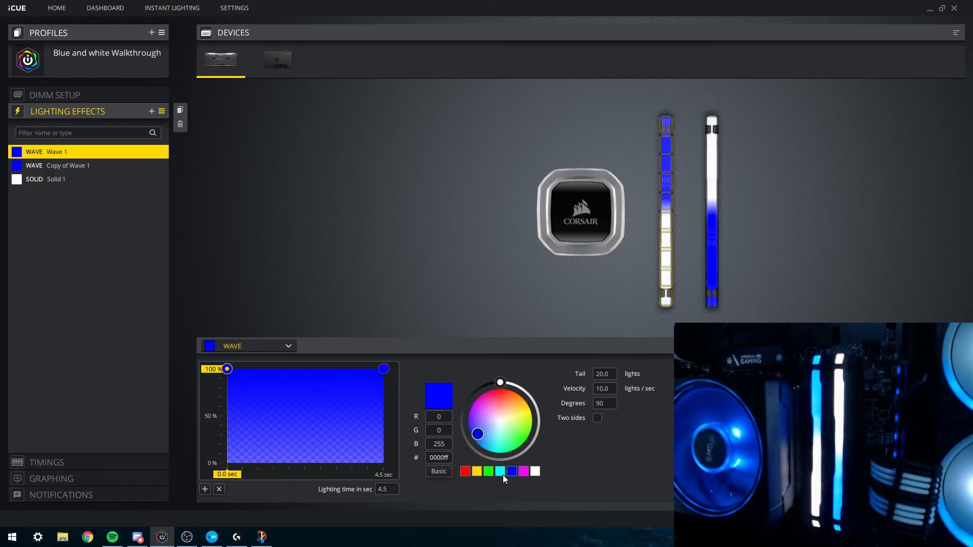
# - Give Wave 1 and 'Copy of Wave 1' a cyan start fading into blue
pyautogui.click(67, 166)
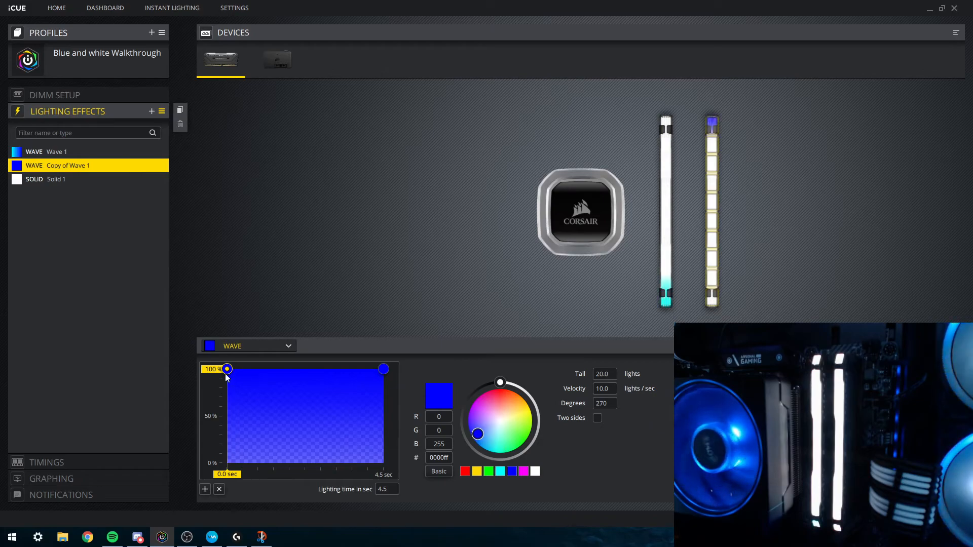
pyautogui.click(500, 471)
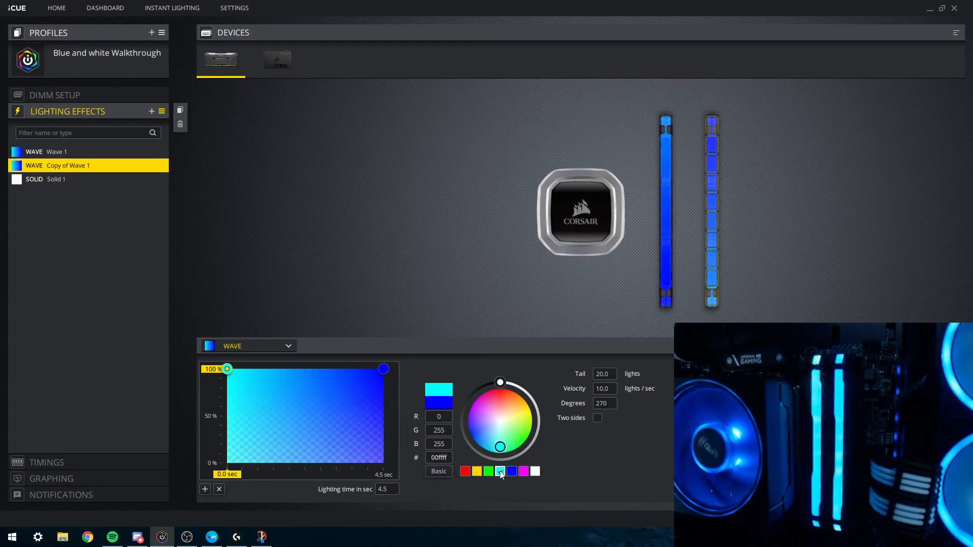